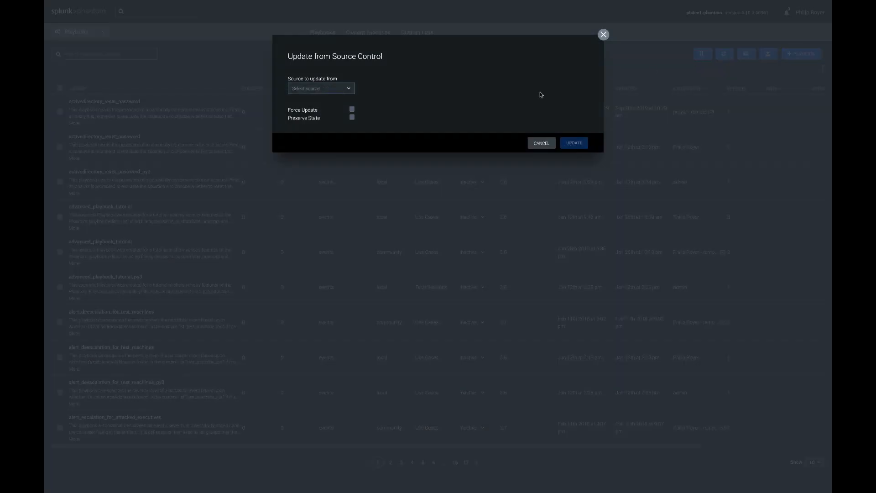
Dismiss the source-control update, search playbooks for 'crowd' and open crowdstrike_malware_triage
{"action": "left_click", "coordinate": [320, 88]}
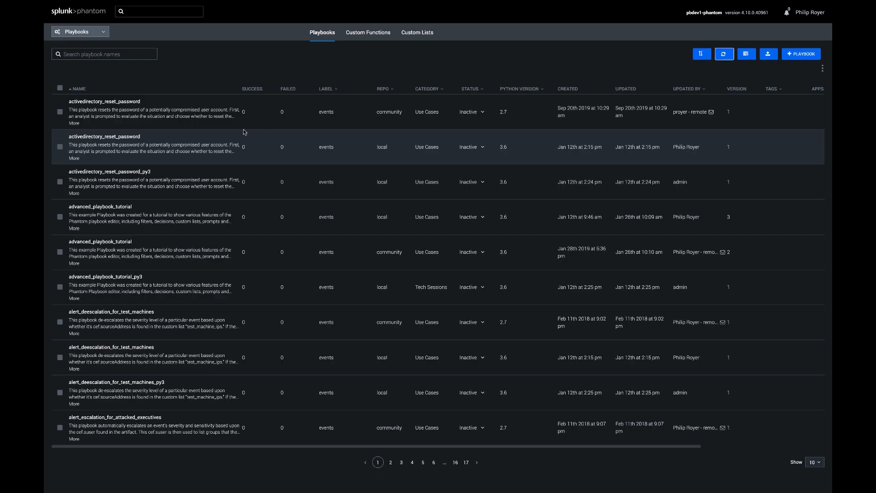
{"action": "type", "text": "crowd"}
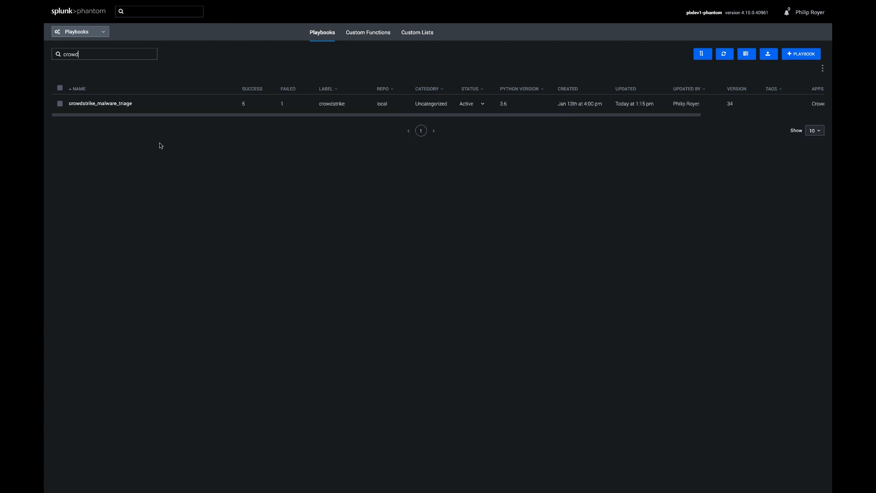
{"action": "left_click", "coordinate": [101, 103]}
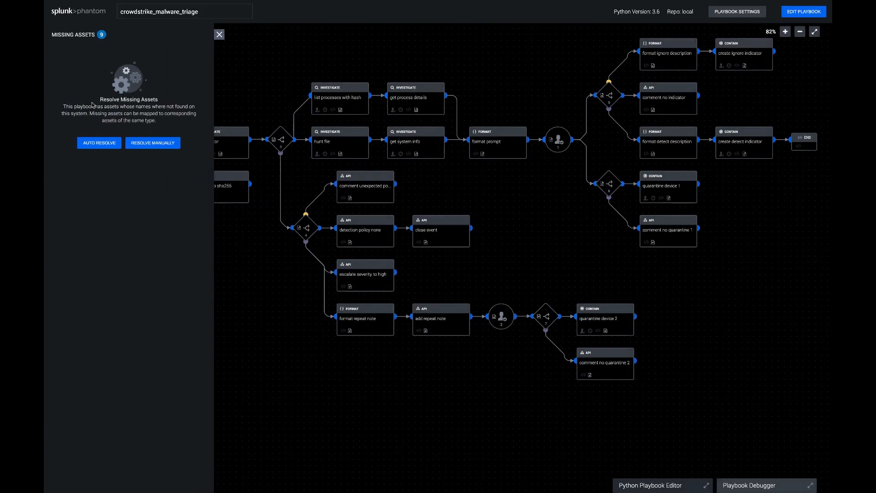
Begin resolving the missing assets manually, starting with crowdstrike_oauth
{"action": "left_click", "coordinate": [152, 142]}
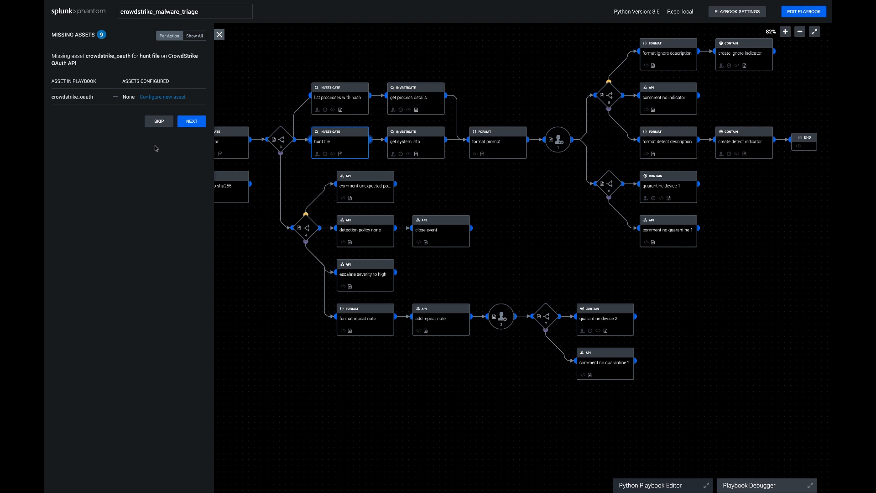
{"action": "mouse_move", "coordinate": [193, 33]}
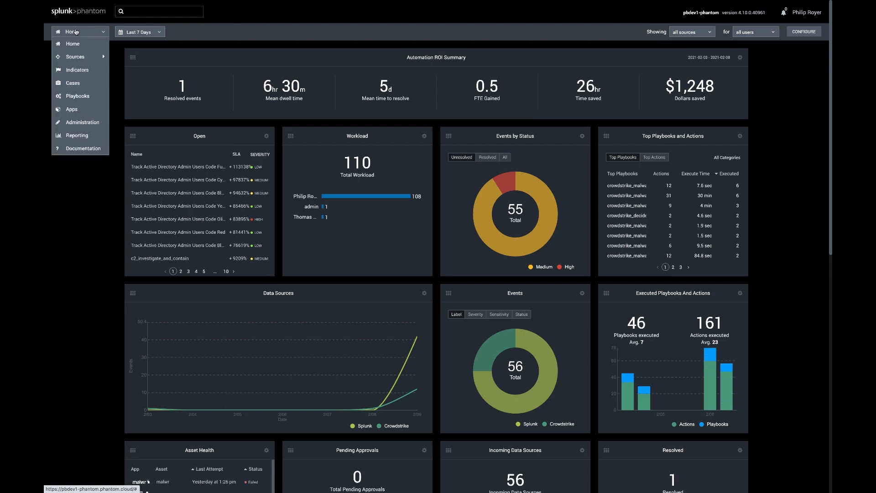
Find the unconfigured CrowdStrike OAuth API app and start a new asset for it
{"action": "left_click", "coordinate": [71, 109]}
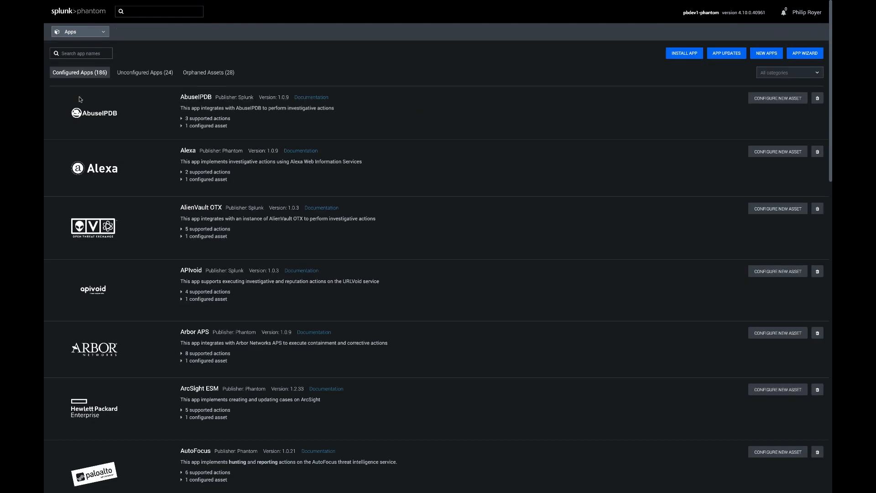
{"action": "type", "text": "crowds"}
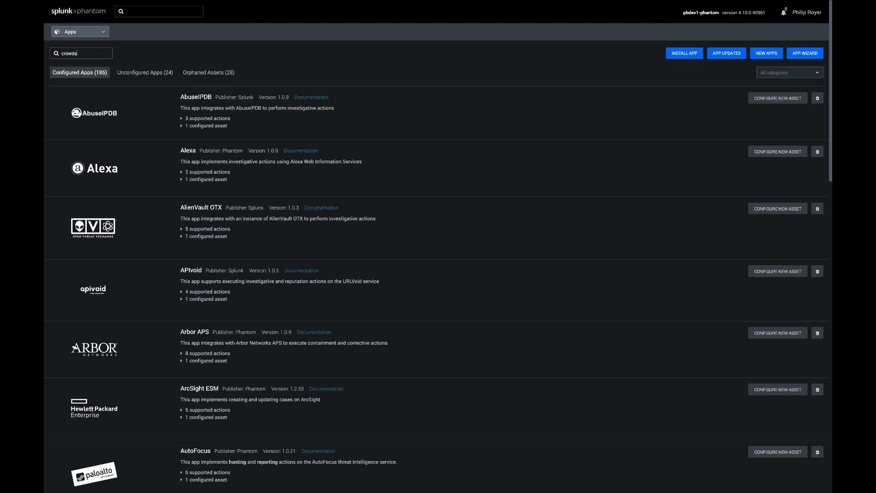
{"action": "left_click", "coordinate": [136, 73]}
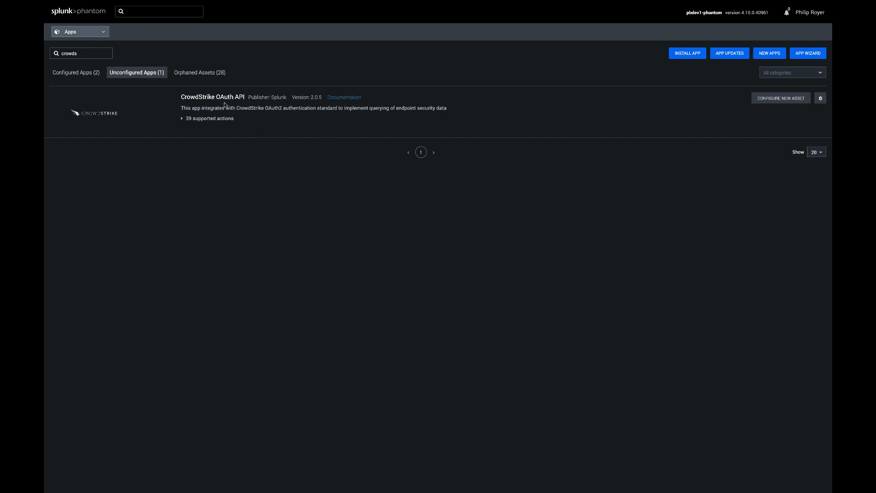
{"action": "mouse_move", "coordinate": [779, 98]}
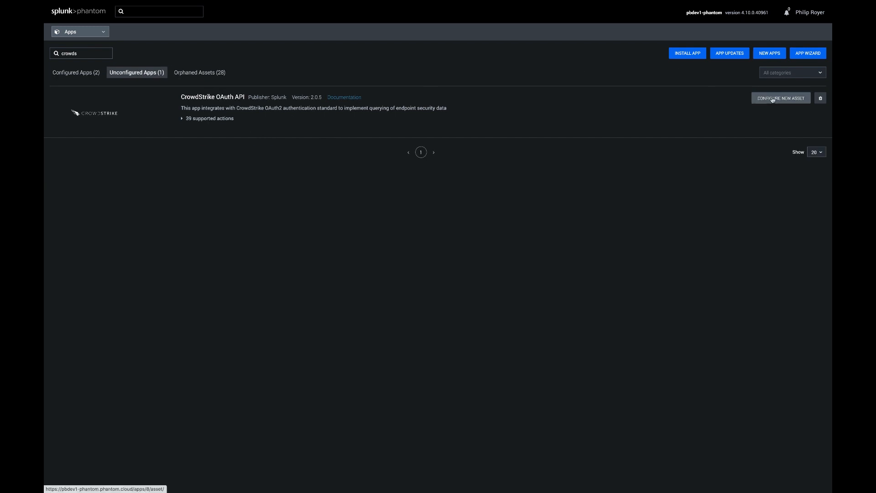
{"action": "left_click", "coordinate": [780, 98]}
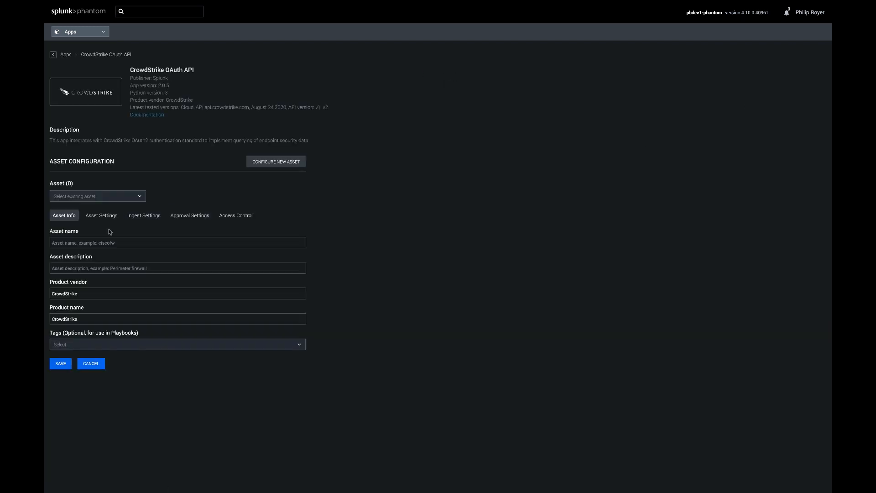
Name the asset crowdstrike_oauth and move on to its connection settings
{"action": "type", "text": "crowdstrike_oauth"}
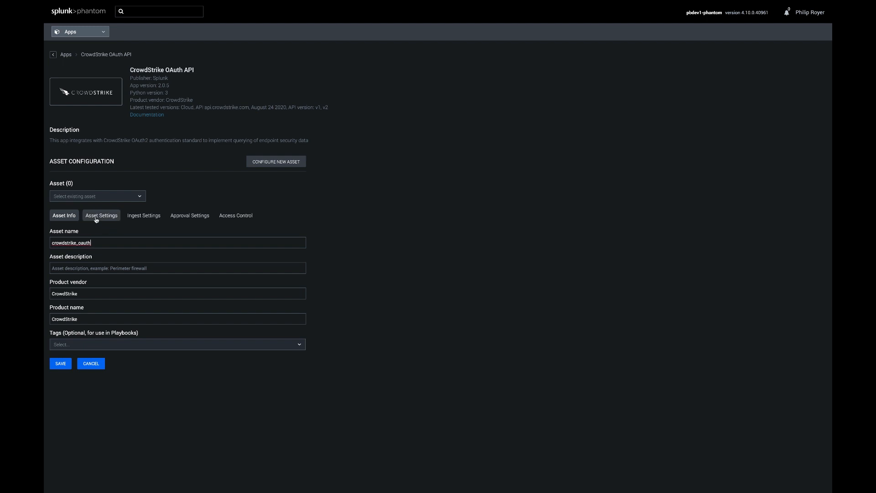
{"action": "left_click", "coordinate": [102, 216]}
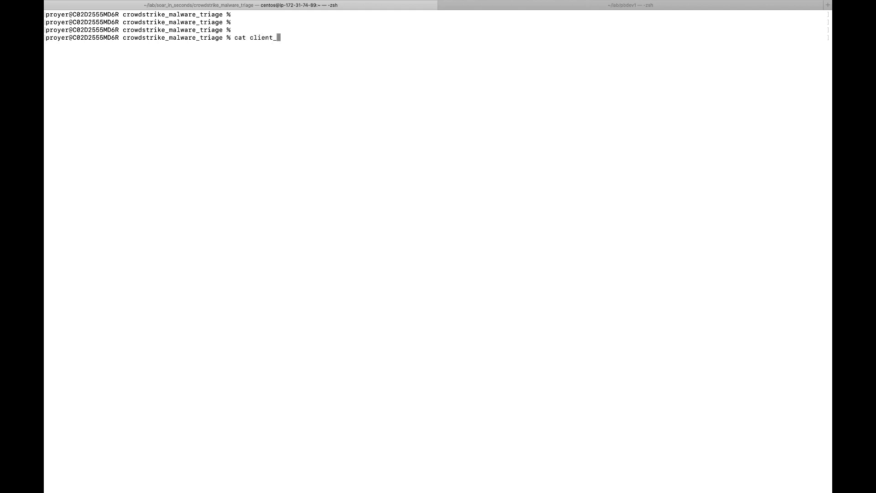
Copy client_id.txt to the clipboard with pbcopy and print client_secret.txt
{"action": "type", "text": "id.txt| pbcopy"}
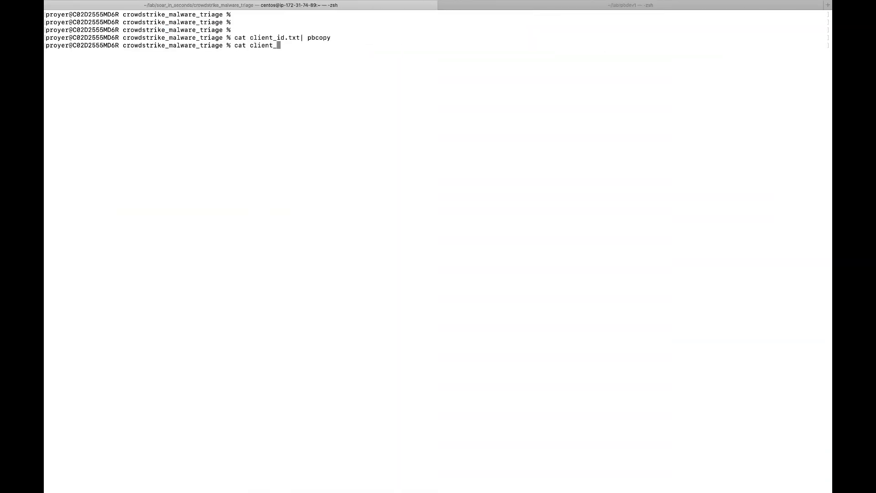
{"action": "type", "text": "secret.txt"}
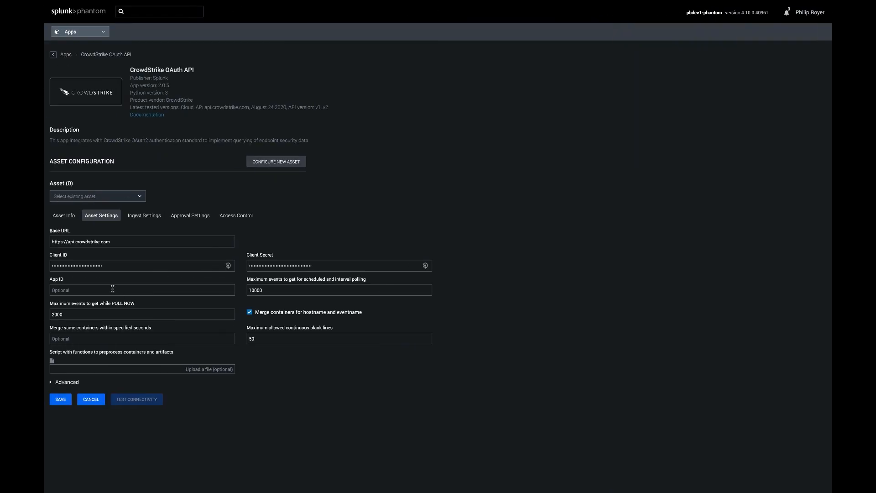
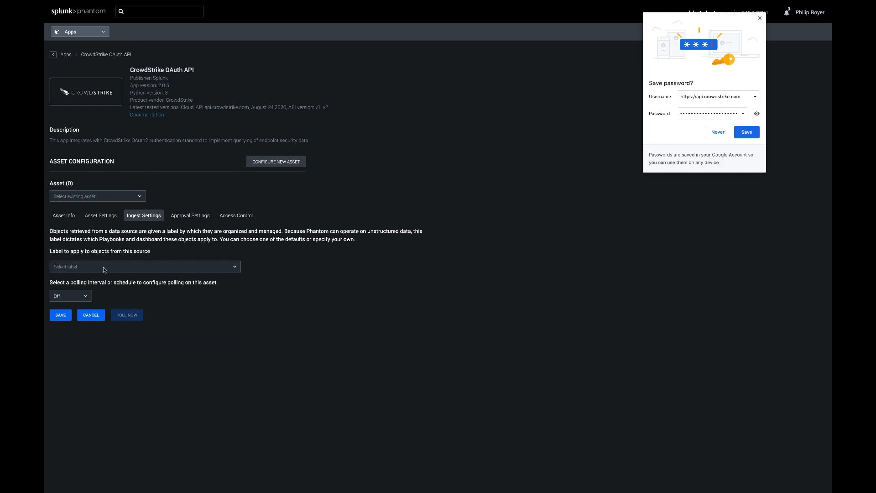
Fill in the client secret, label ingested objects crowdstrike and poll every 10 minutes
{"action": "left_click", "coordinate": [144, 266]}
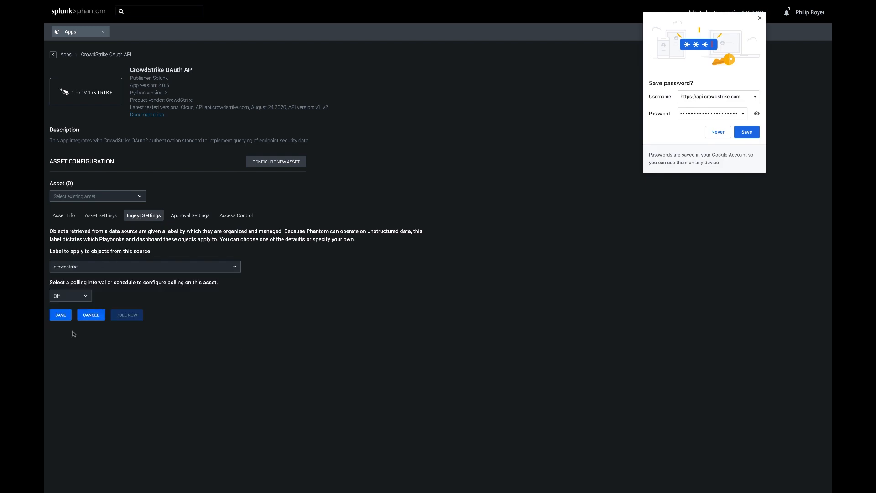
{"action": "left_click", "coordinate": [70, 295]}
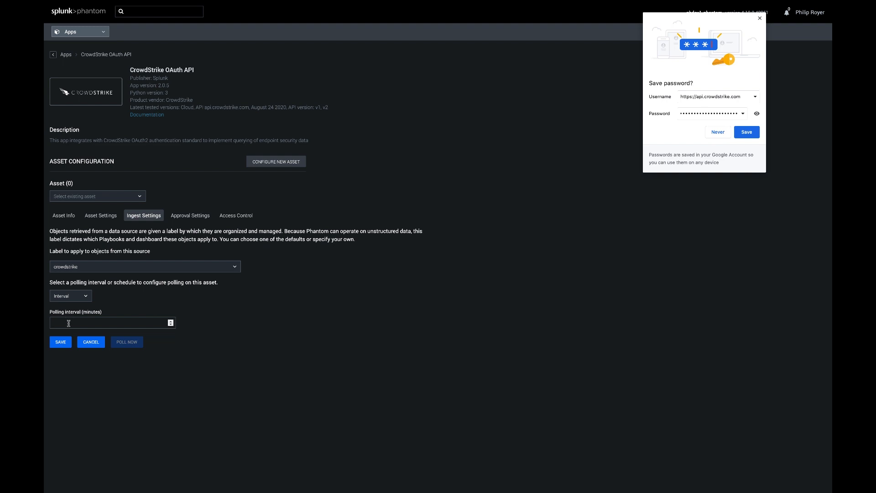
{"action": "type", "text": "10"}
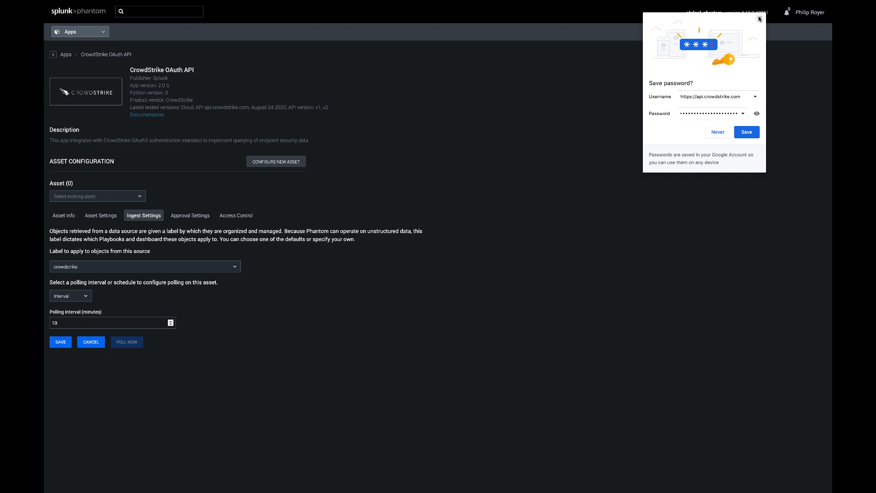
Save the asset, dismissing the password prompt, and return to the playbook's resolved assets
{"action": "left_click", "coordinate": [60, 341]}
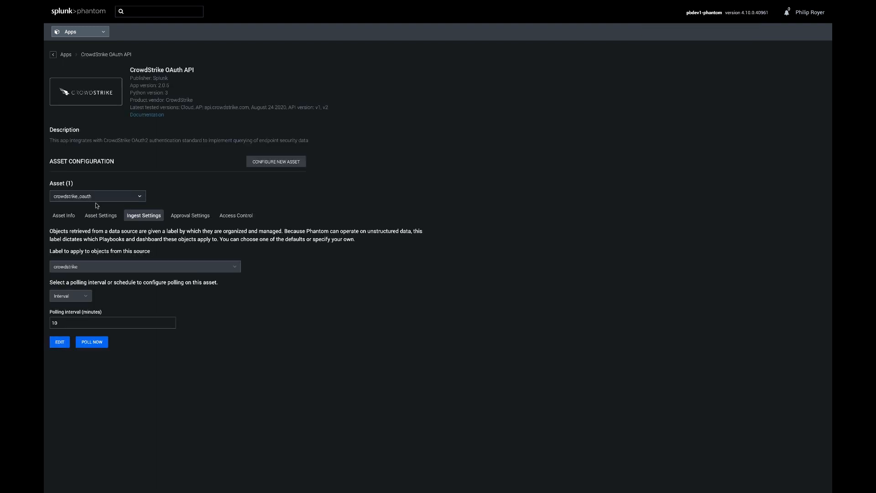
{"action": "left_click", "coordinate": [101, 215]}
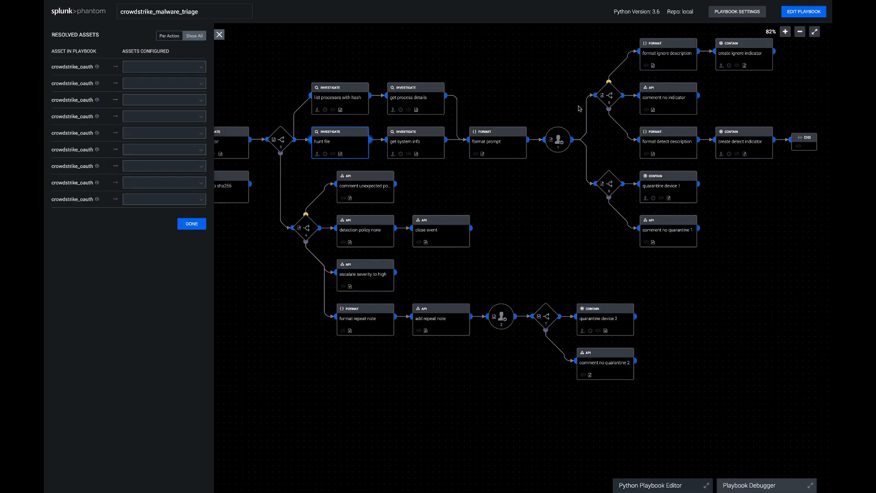
Finish asset resolution and switch crowdstrike_malware_triage into edit mode
{"action": "left_click", "coordinate": [164, 66]}
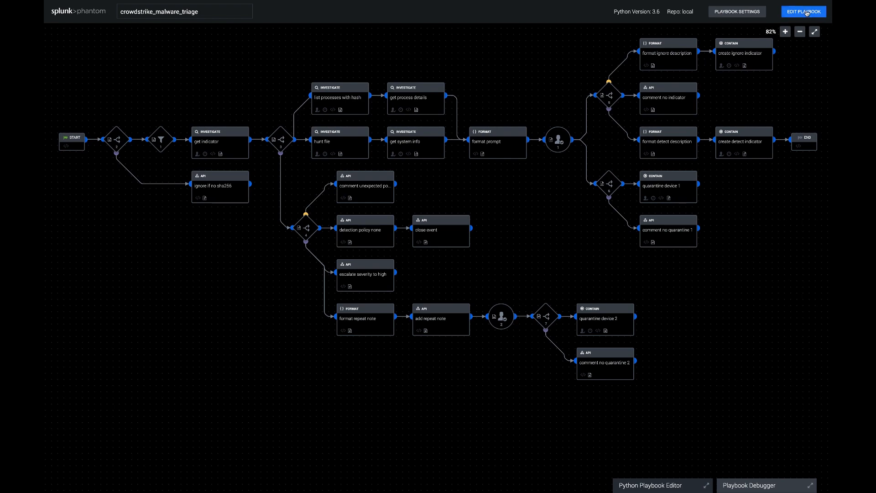
{"action": "left_click", "coordinate": [803, 10]}
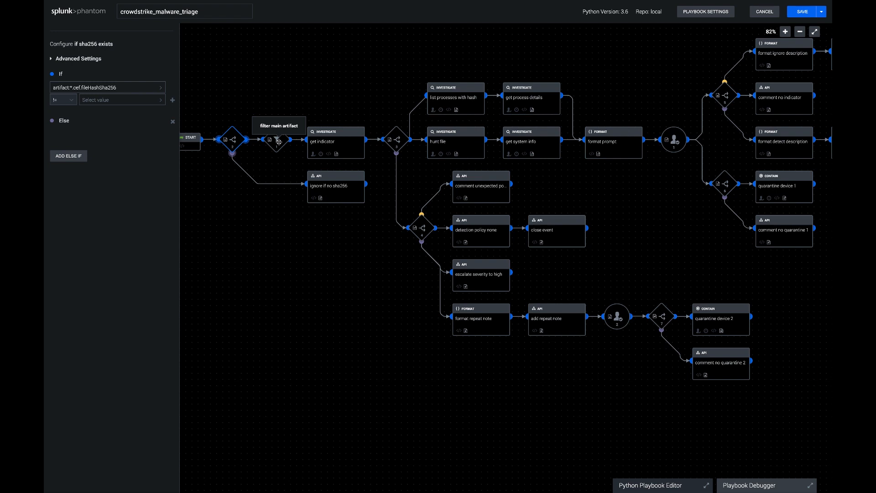
Inspect the filter main artifact condition (label equals event), then the if indicator exists decision
{"action": "left_click", "coordinate": [278, 140]}
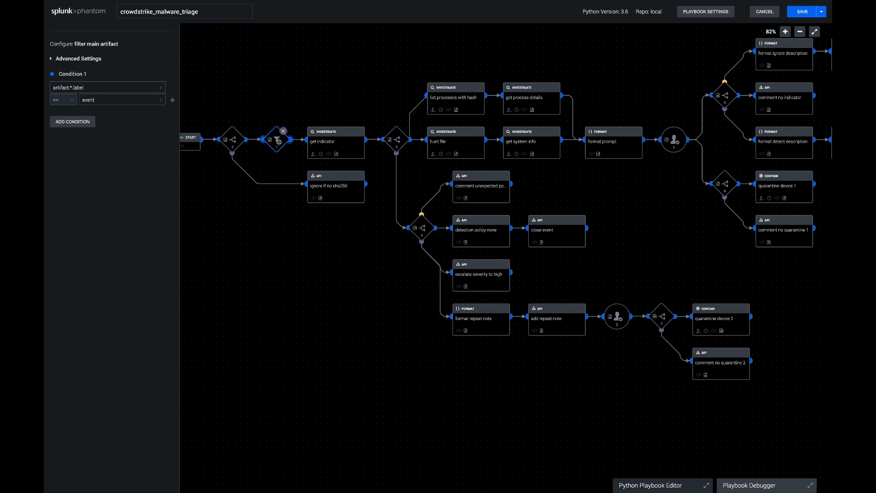
{"action": "left_click", "coordinate": [334, 141]}
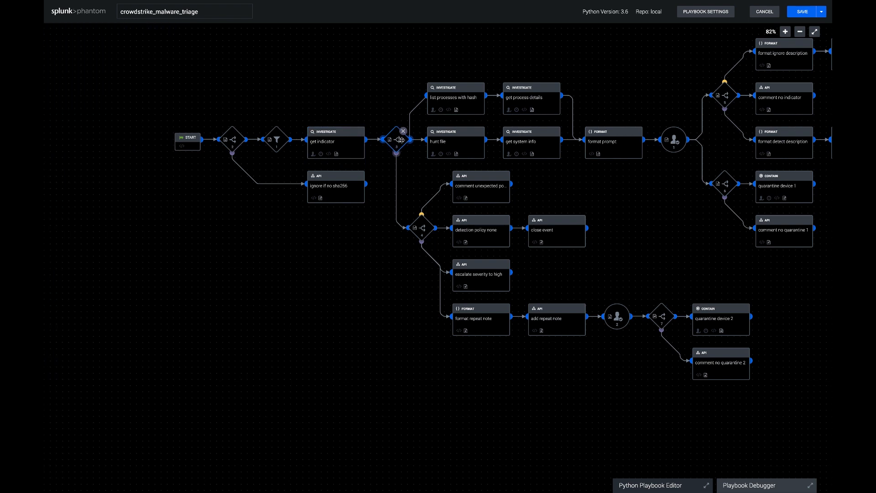
{"action": "left_click", "coordinate": [394, 138]}
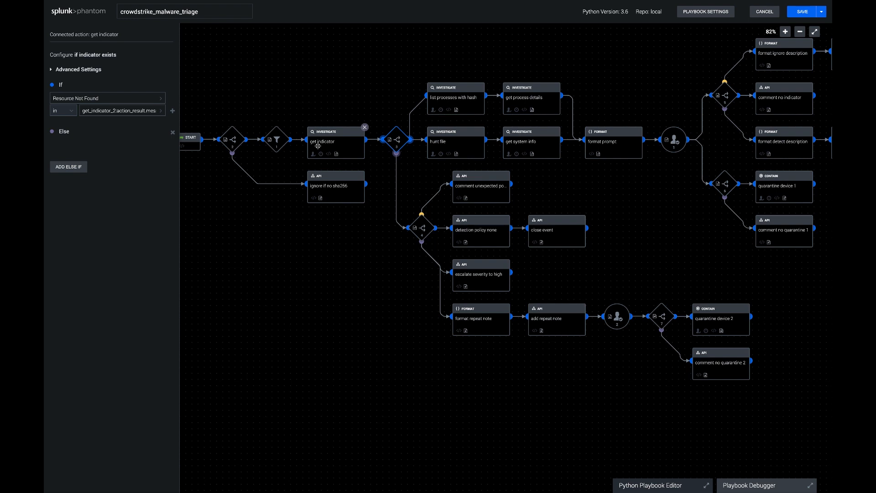
Review the indicator policy decision, unexpected-policy comment, escalate-to-high action and get system info asset
{"action": "left_click", "coordinate": [99, 98]}
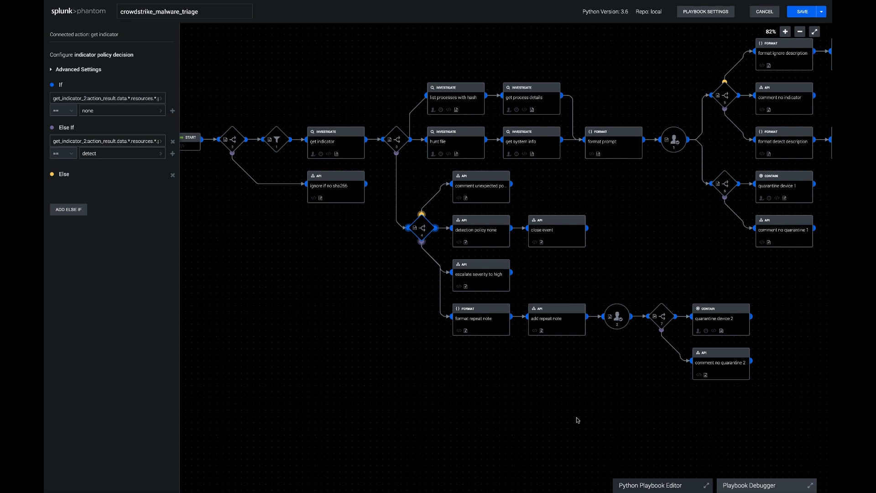
{"action": "mouse_move", "coordinate": [536, 272]}
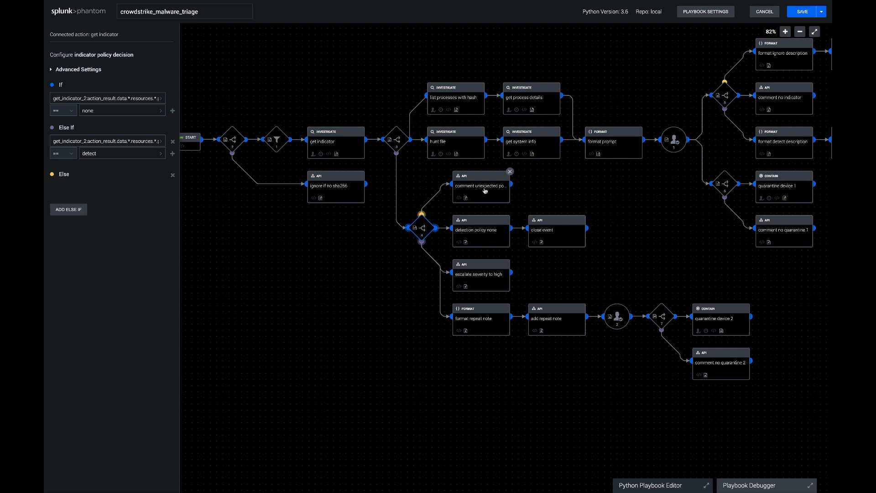
{"action": "left_click", "coordinate": [481, 186]}
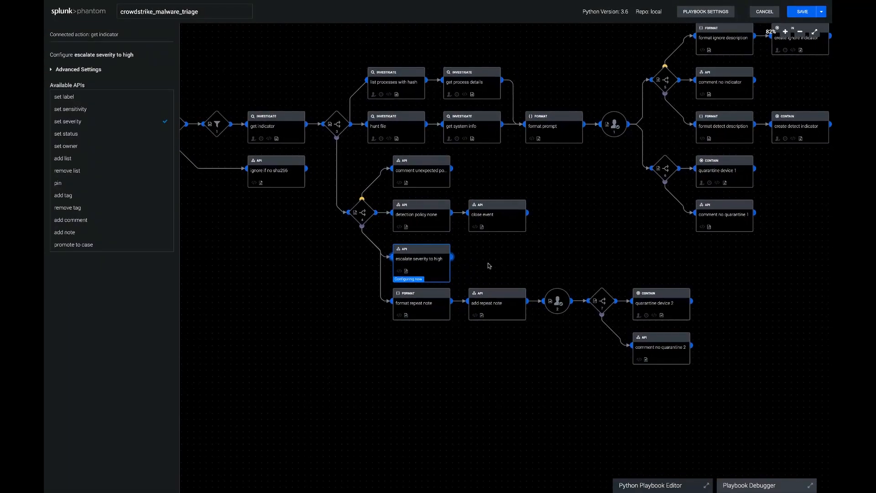
{"action": "mouse_move", "coordinate": [428, 264]}
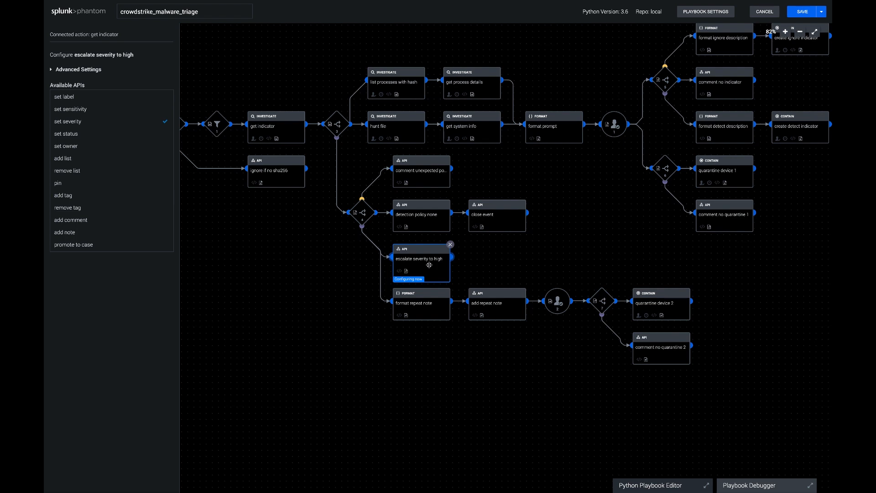
{"action": "left_click", "coordinate": [496, 303]}
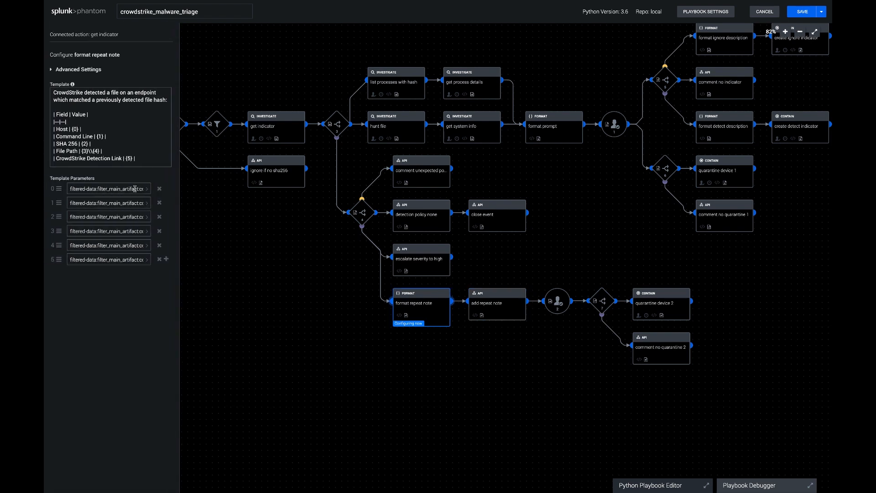
{"action": "scroll", "scroll_direction": "down", "scroll_amount": 3}
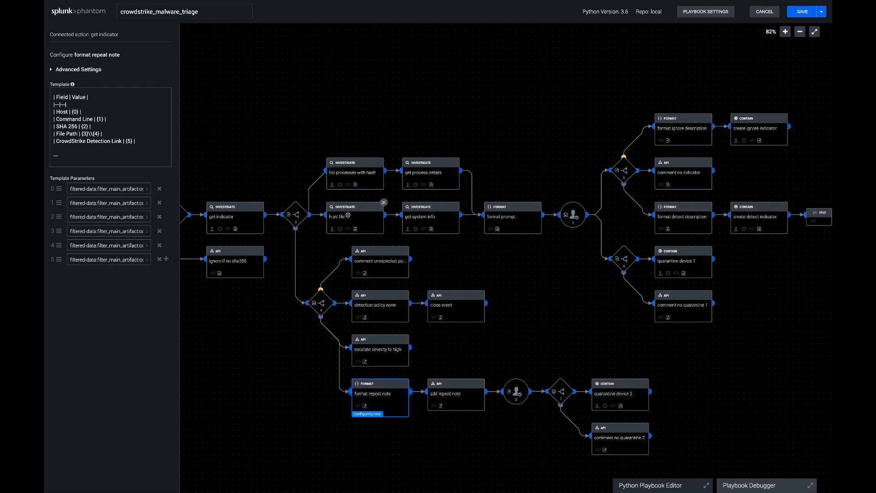
{"action": "left_click", "coordinate": [355, 217]}
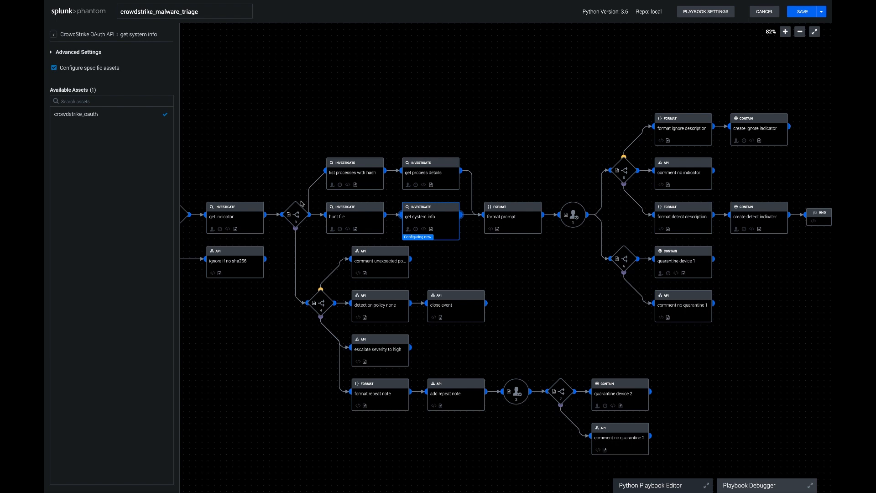
Check the list processes with hash block's asset and scroll the format prompt template
{"action": "left_click", "coordinate": [355, 173]}
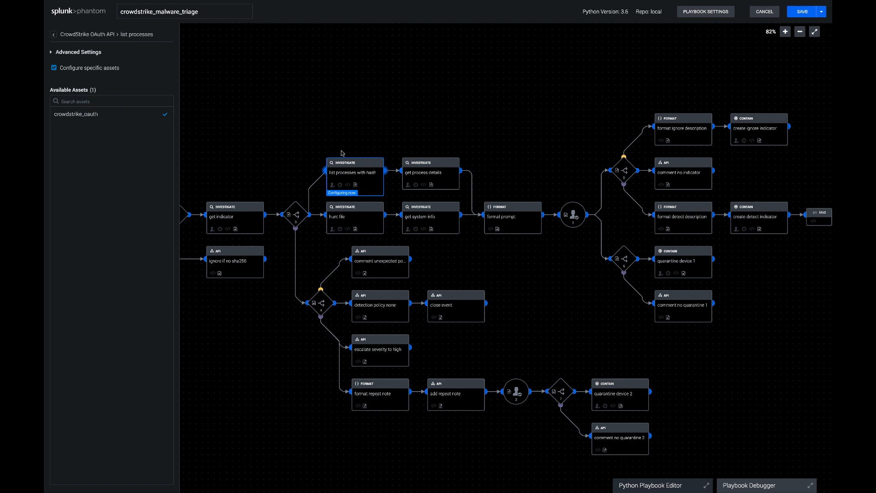
{"action": "mouse_move", "coordinate": [434, 157]}
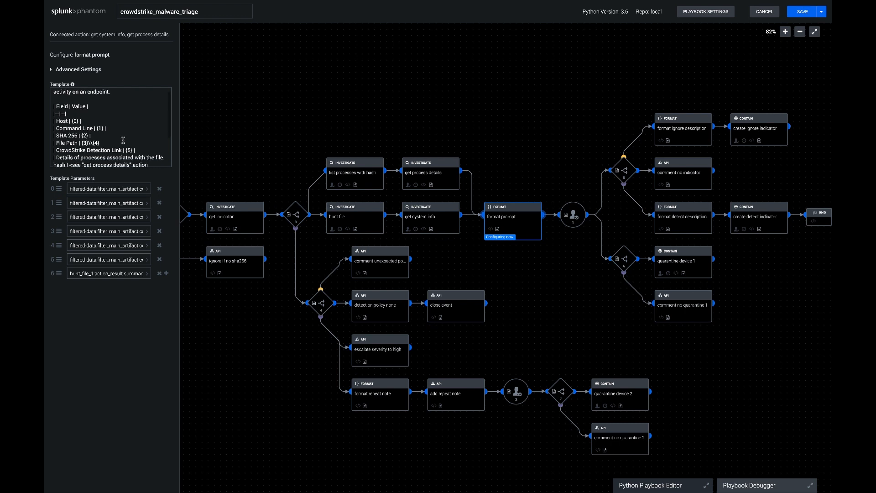
{"action": "scroll", "scroll_direction": "down", "scroll_amount": 3}
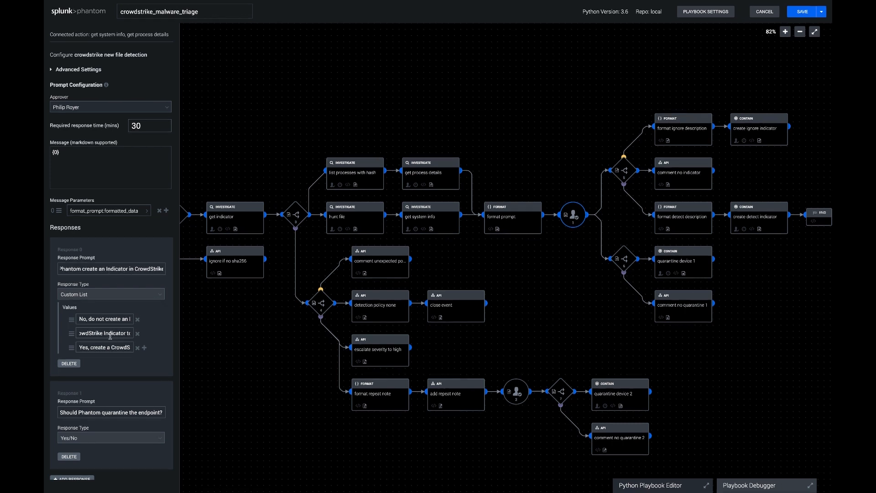
Reveal the 'ignore this file hash' response choice and inspect the format ignore description block
{"action": "left_click", "coordinate": [105, 333]}
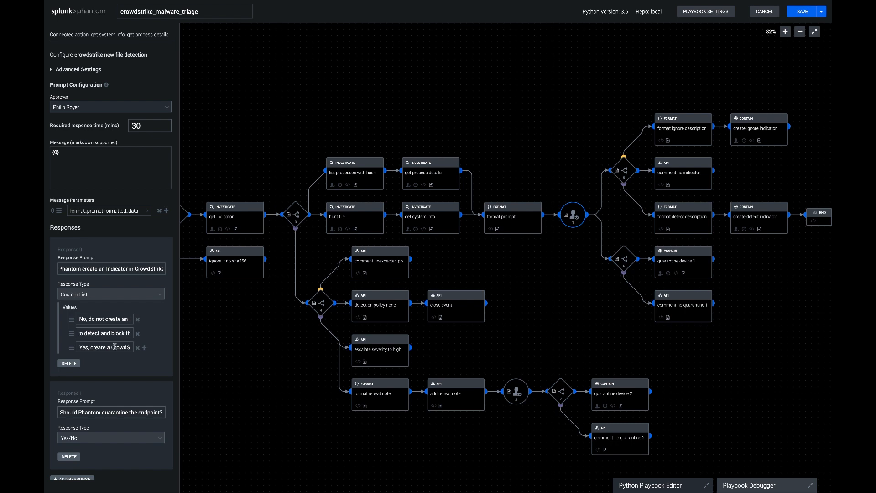
{"action": "type", "text": "ignore this file hash f"}
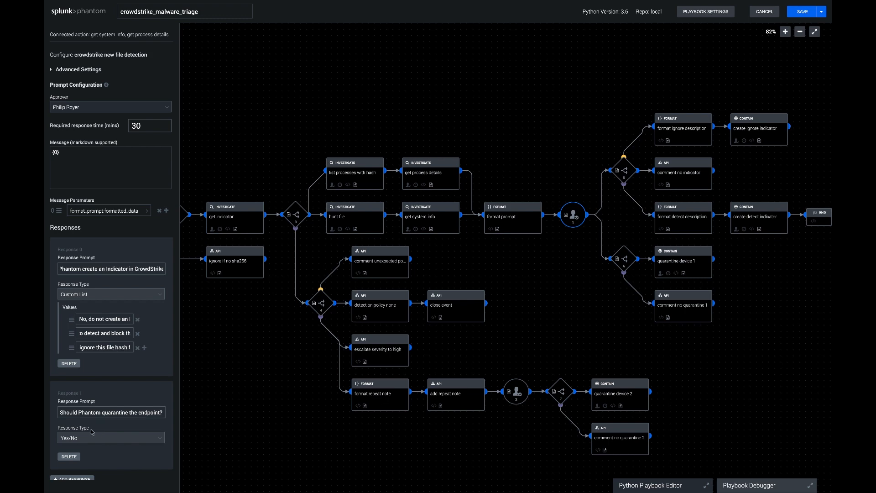
{"action": "mouse_move", "coordinate": [510, 169]}
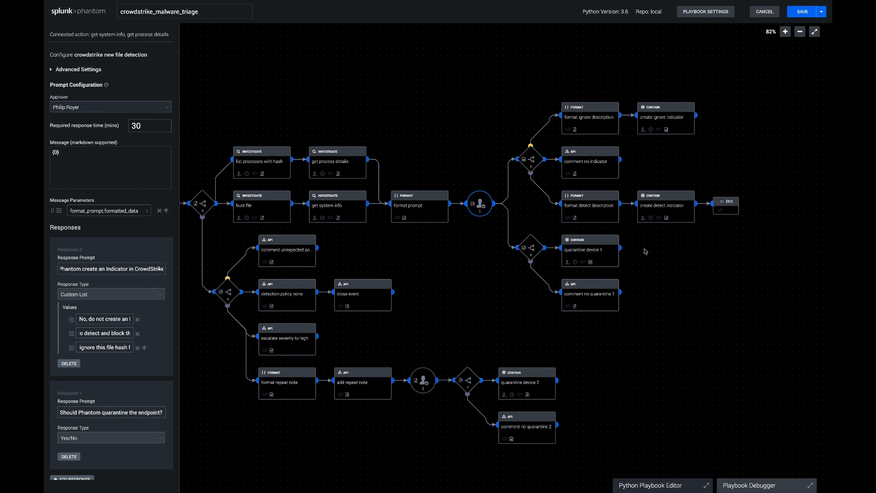
{"action": "mouse_move", "coordinate": [625, 197]}
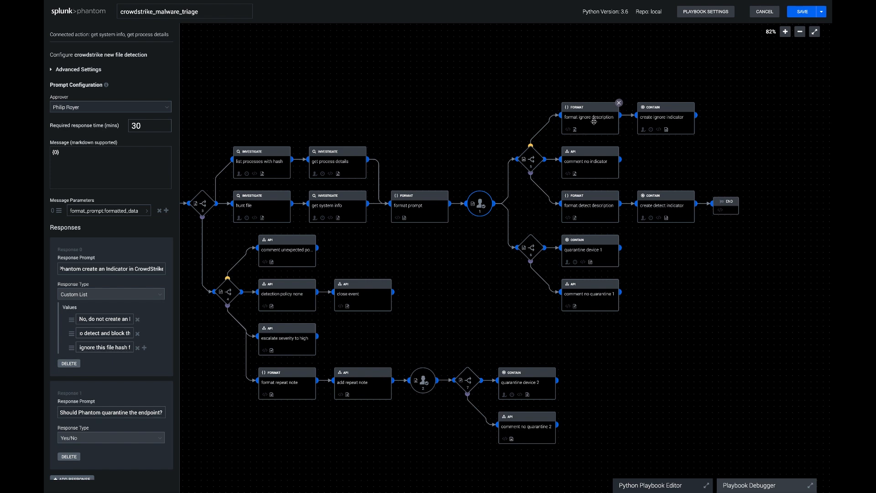
{"action": "left_click", "coordinate": [665, 117]}
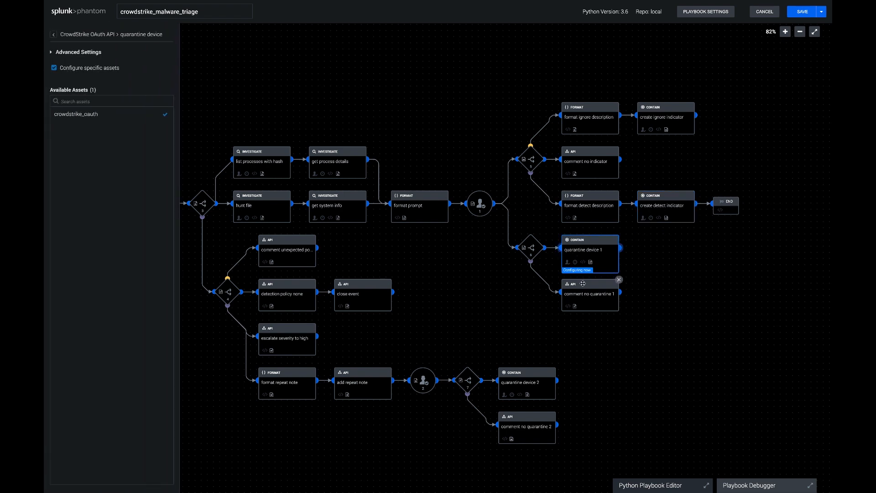
{"action": "left_click", "coordinate": [590, 294]}
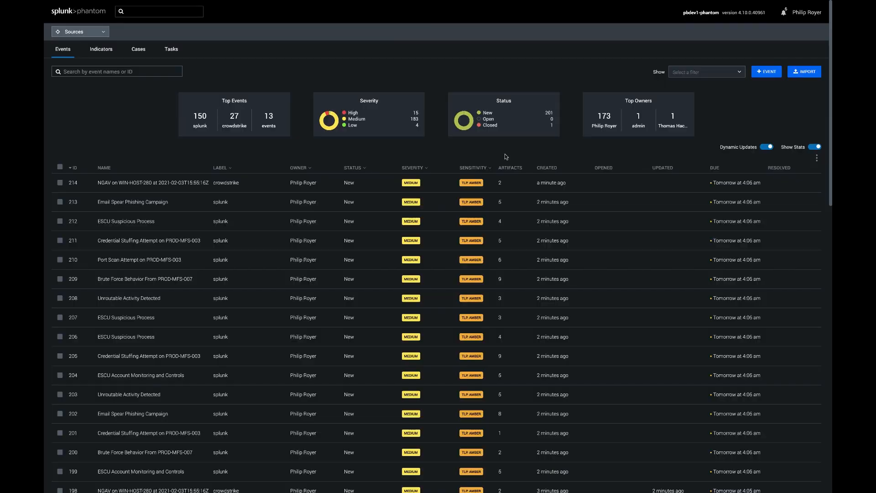
{"action": "mouse_move", "coordinate": [424, 152]}
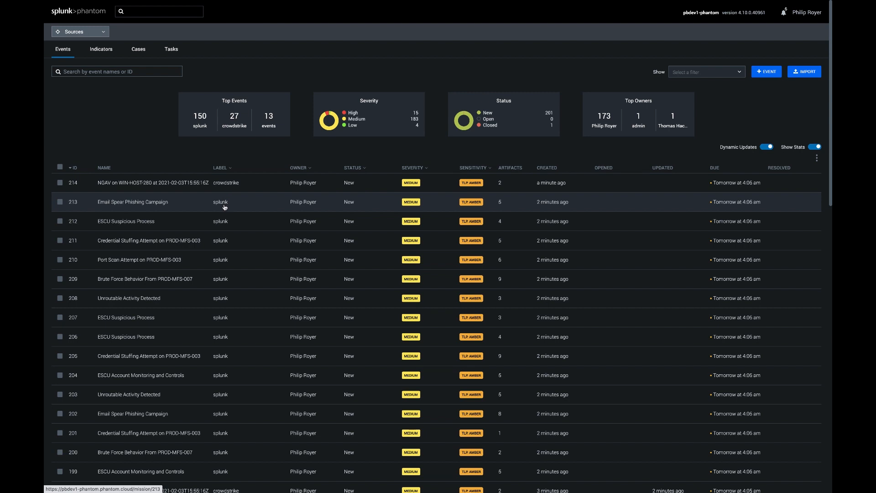
{"action": "mouse_move", "coordinate": [174, 182]}
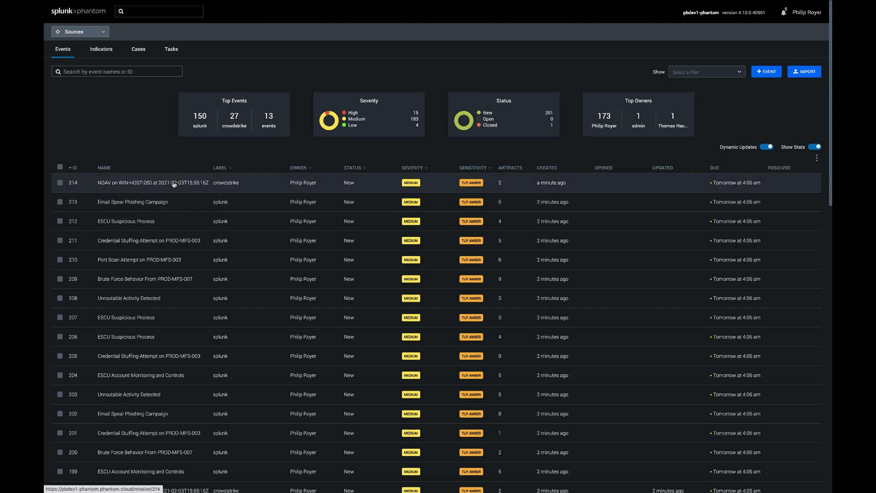
Open the investigation of event 214 'NGAV on WIN-HOST-280' from the Events list
{"action": "left_click", "coordinate": [146, 182]}
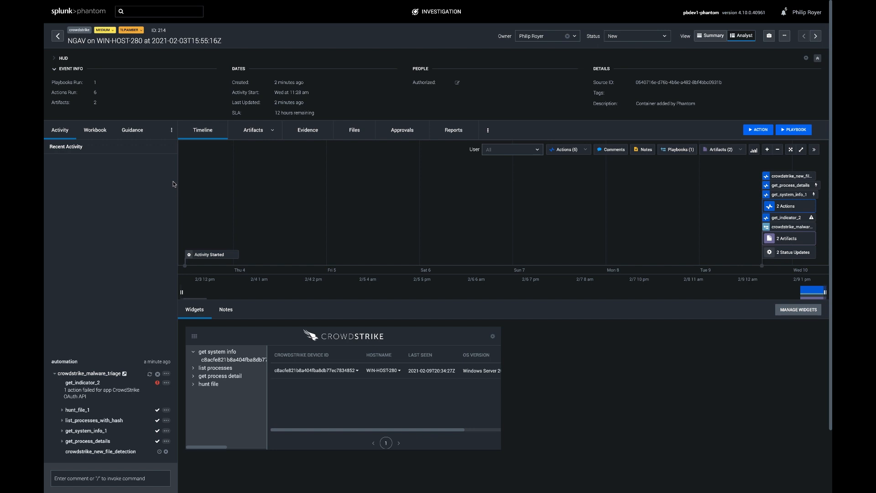
{"action": "mouse_move", "coordinate": [108, 335]}
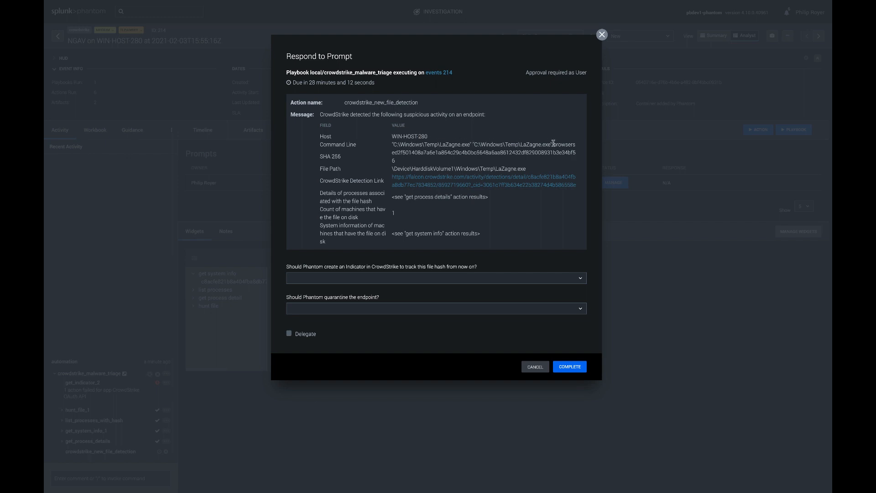
{"action": "mouse_move", "coordinate": [555, 137]}
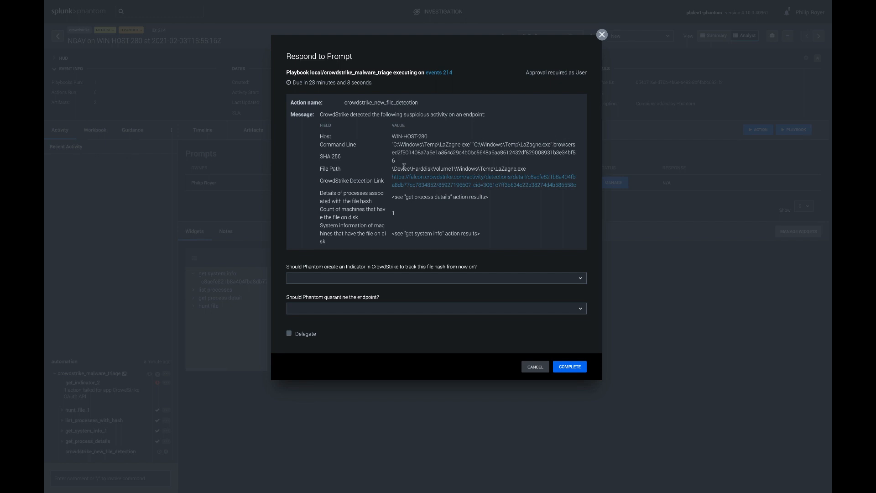
{"action": "mouse_move", "coordinate": [418, 178]}
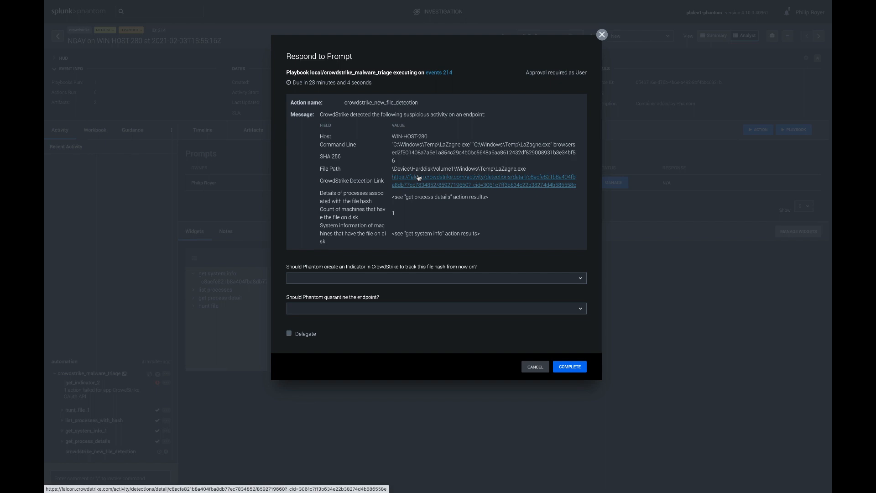
{"action": "left_click", "coordinate": [482, 176]}
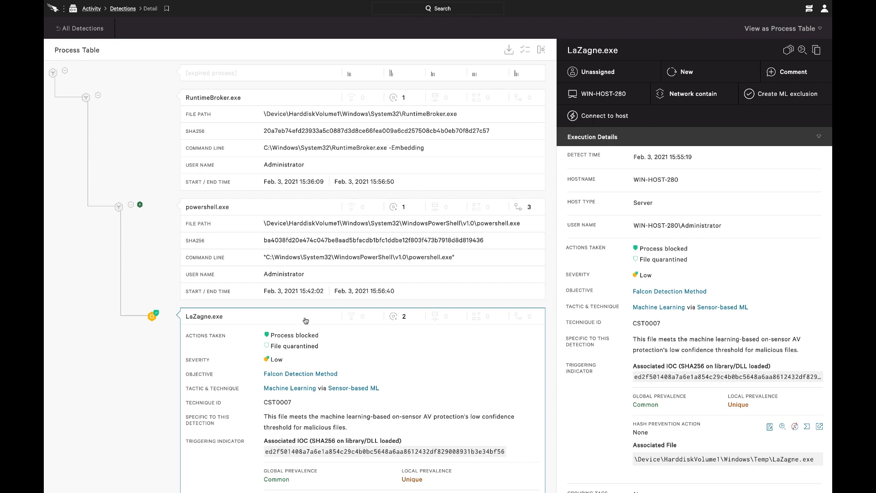
{"action": "scroll", "scroll_direction": "down", "scroll_amount": 3}
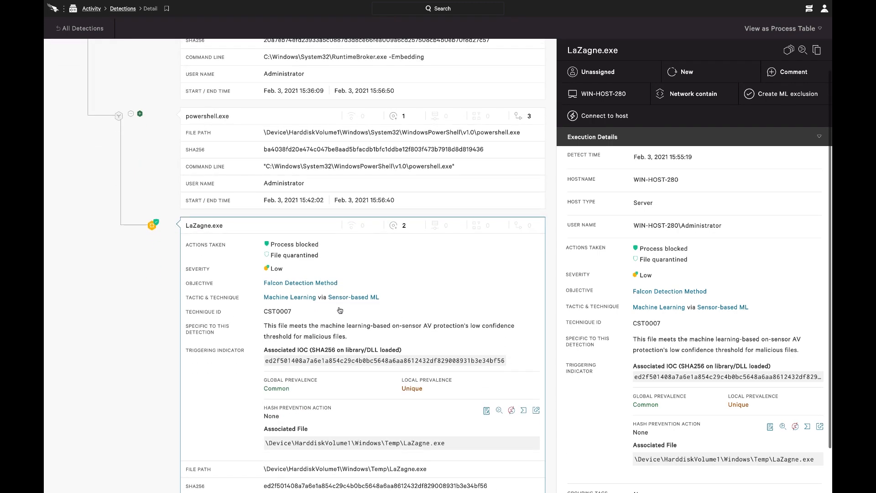
{"action": "scroll", "scroll_direction": "down", "scroll_amount": 3}
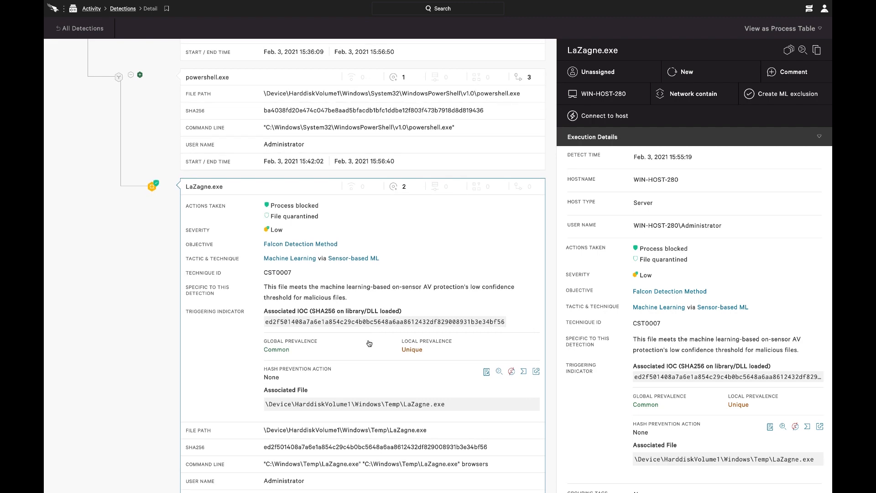
{"action": "scroll", "scroll_direction": "down", "scroll_amount": 3}
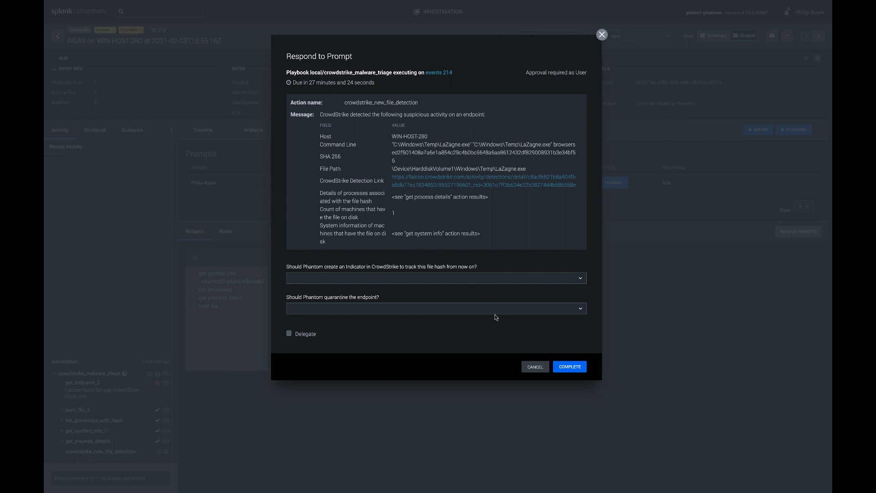
{"action": "left_click", "coordinate": [601, 34]}
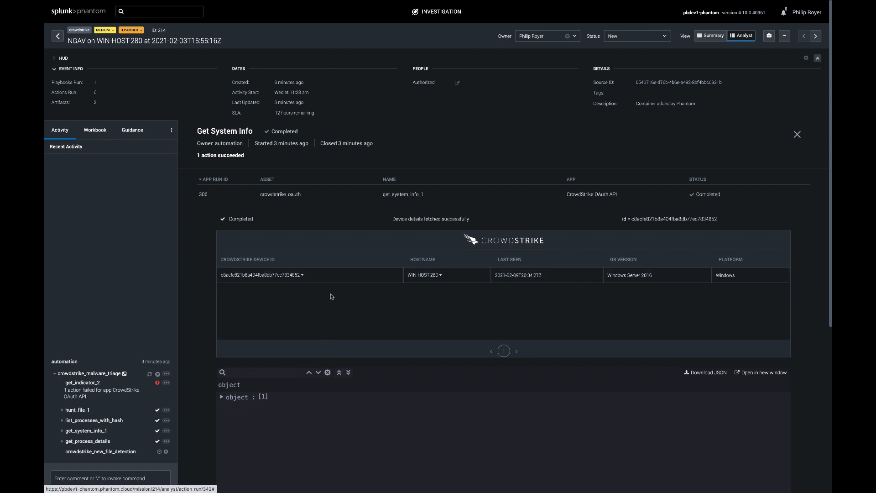
{"action": "mouse_move", "coordinate": [407, 295]}
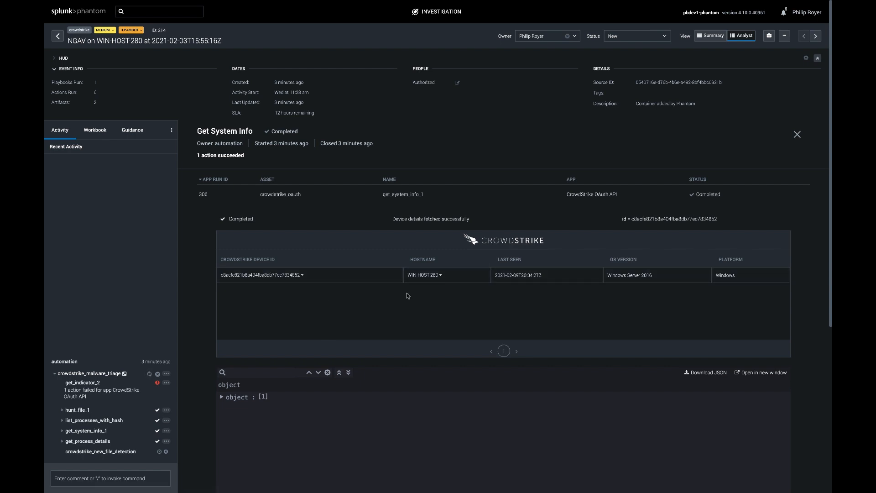
{"action": "mouse_move", "coordinate": [405, 300]}
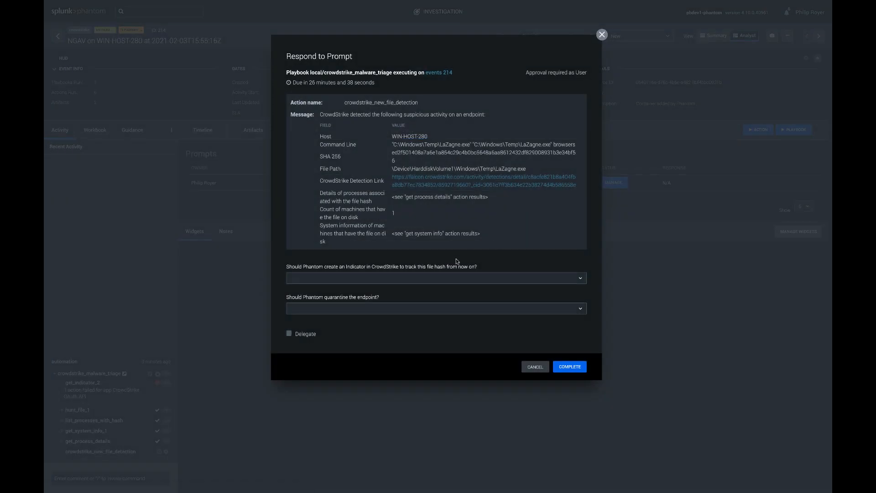
Answer the prompt: detect-and-block indicator for the file hash, Yes to quarantine the endpoint, and complete it
{"action": "left_click", "coordinate": [435, 277]}
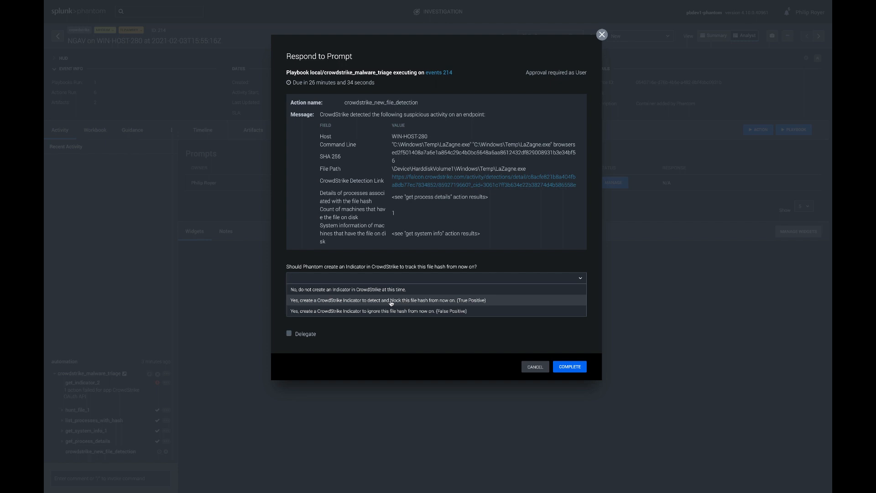
{"action": "left_click", "coordinate": [385, 301]}
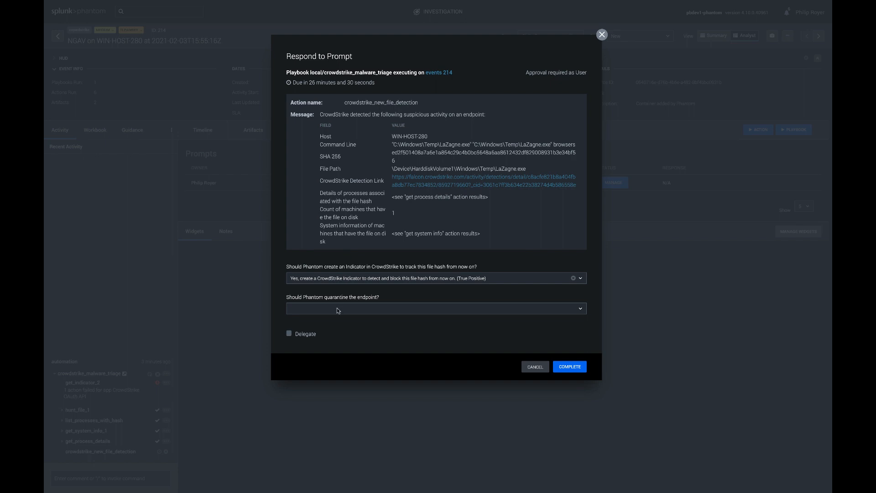
{"action": "left_click", "coordinate": [436, 307]}
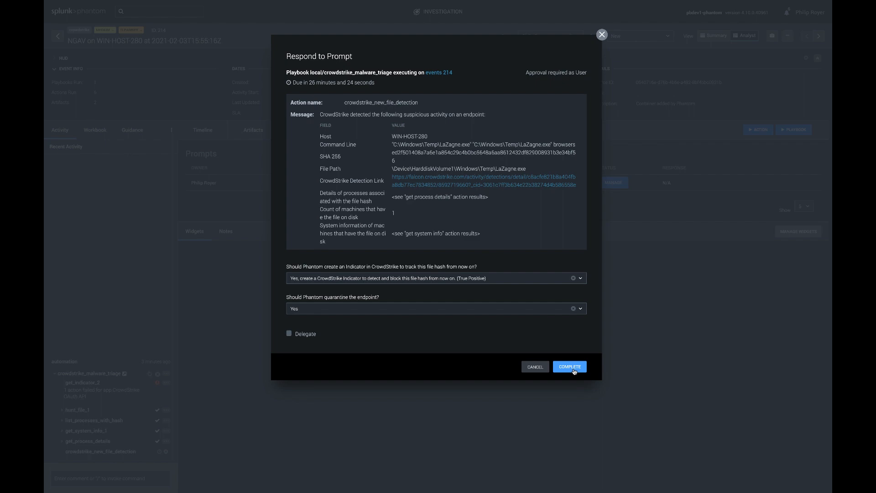
{"action": "left_click", "coordinate": [568, 367]}
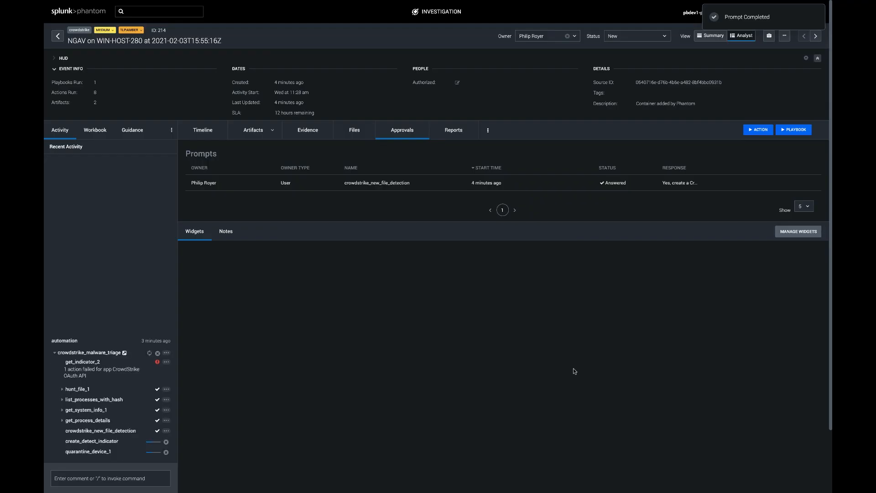